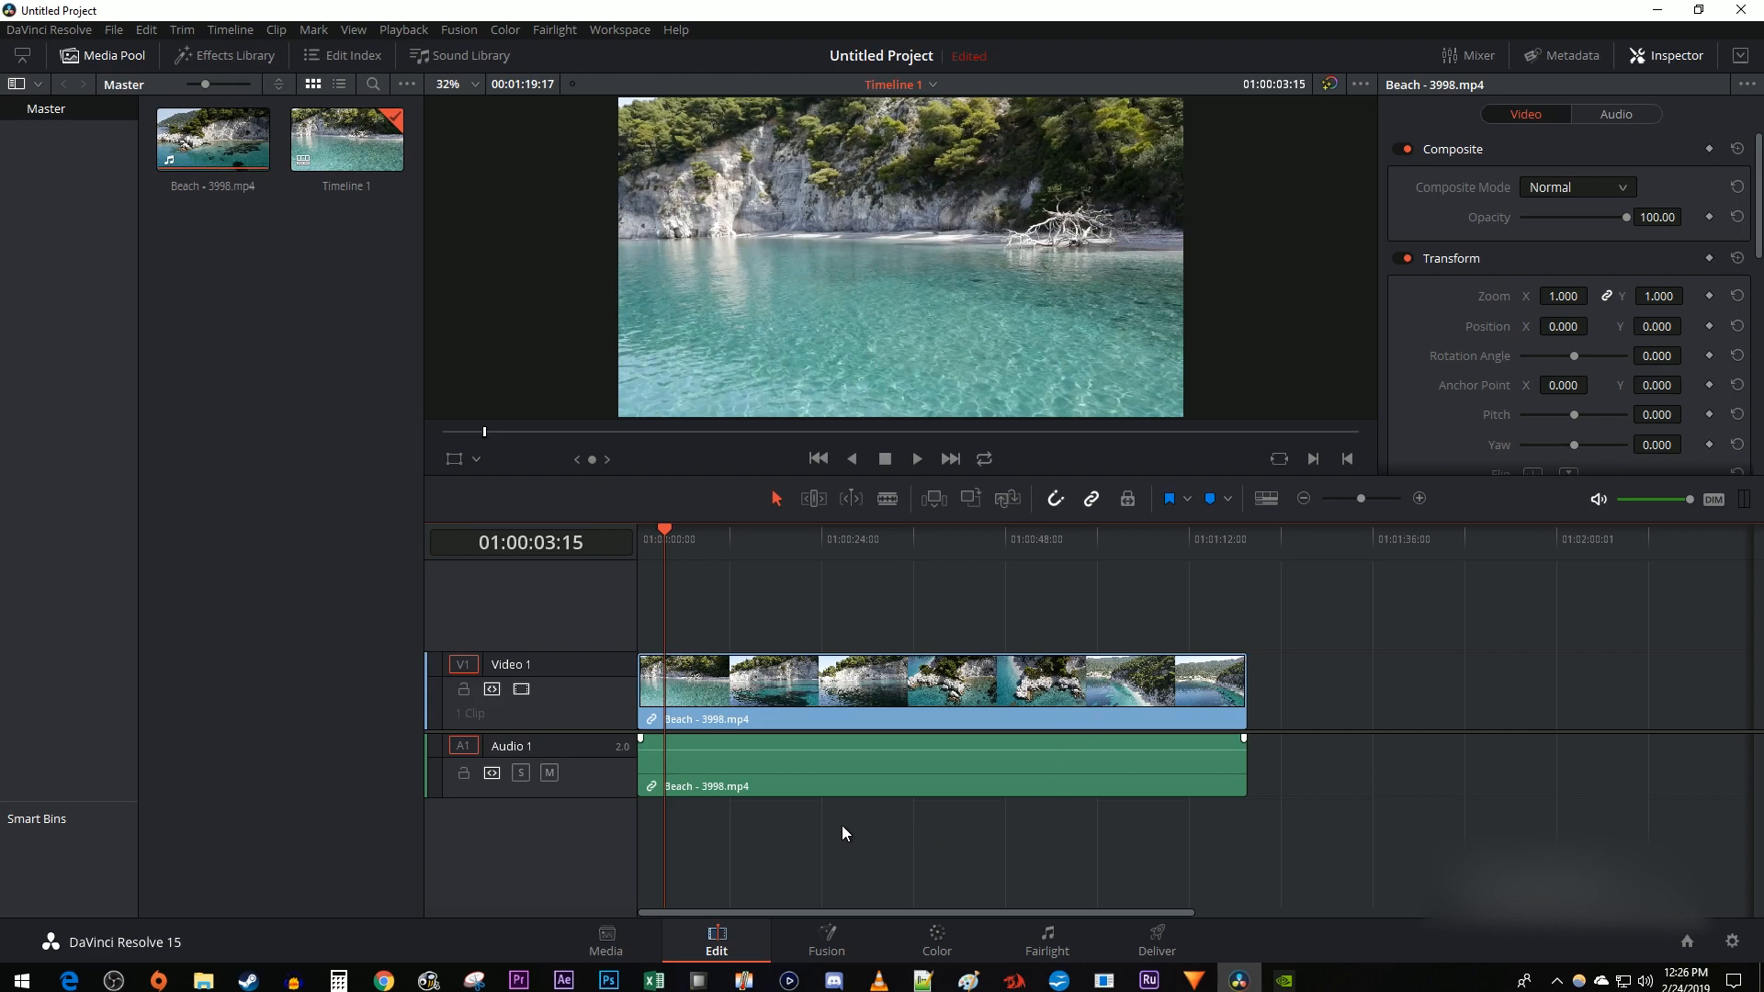
pyautogui.moveTo(1057, 955)
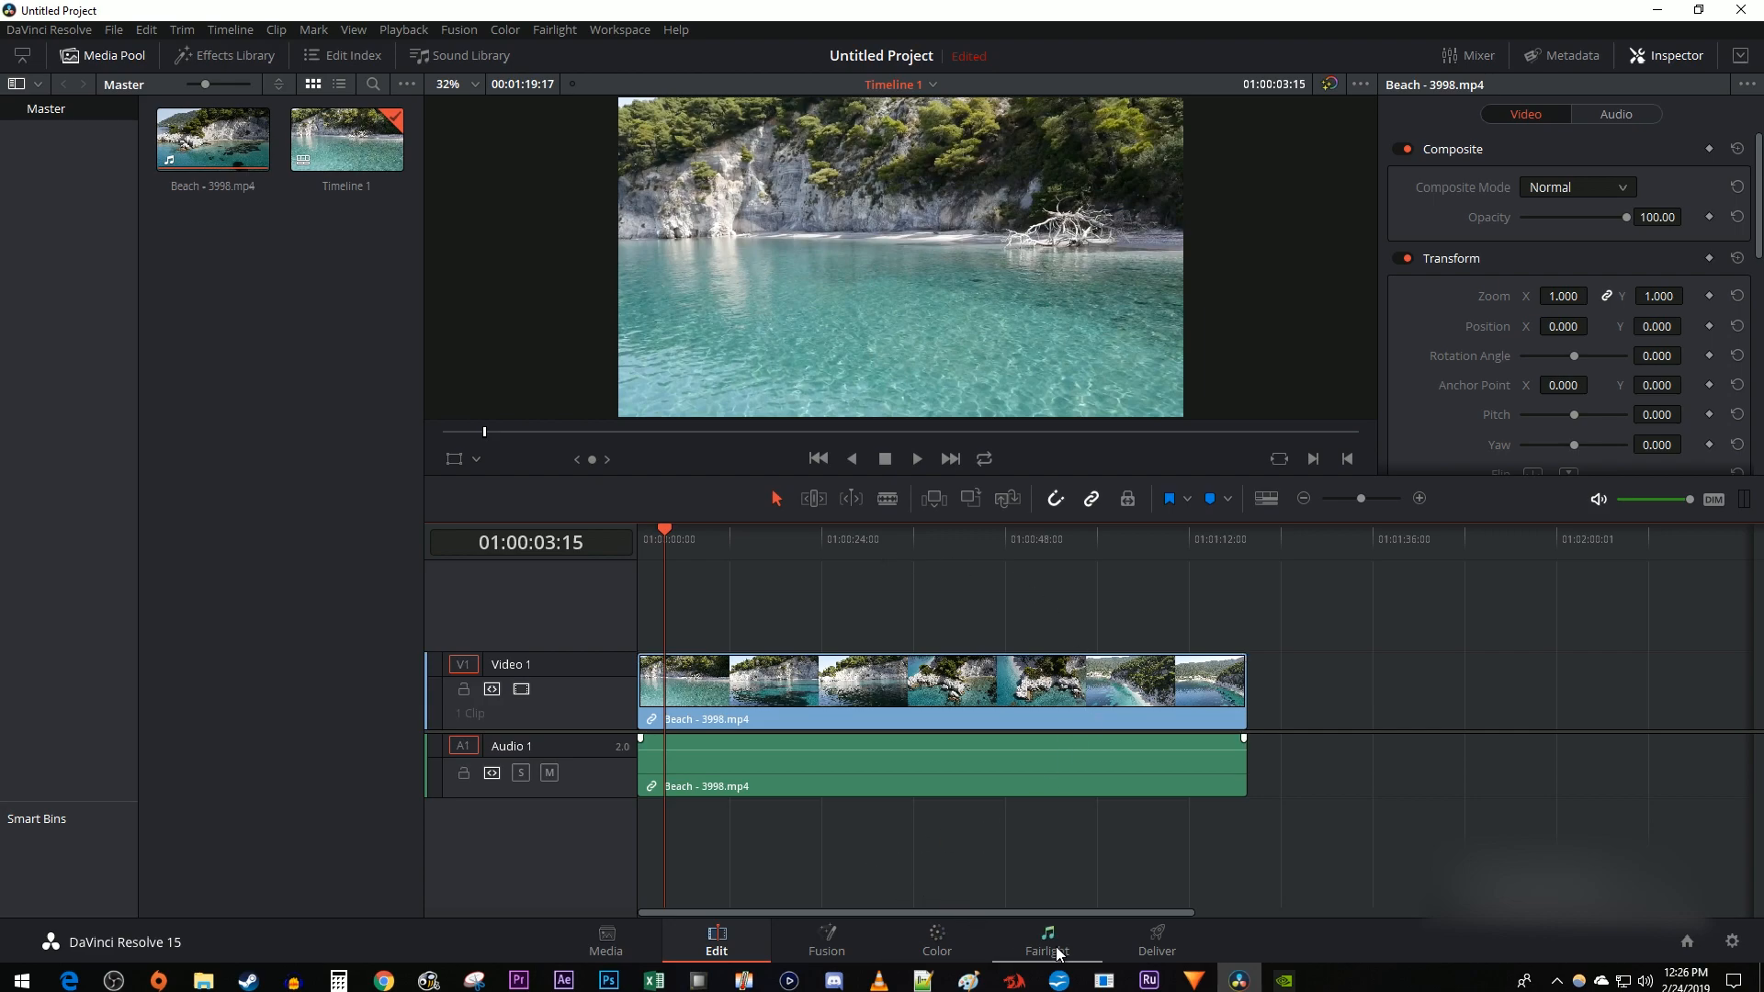
# On the Fairlight page, mute Audio 1 and add a new stereo Audio 2 track.
pyautogui.click(1045, 939)
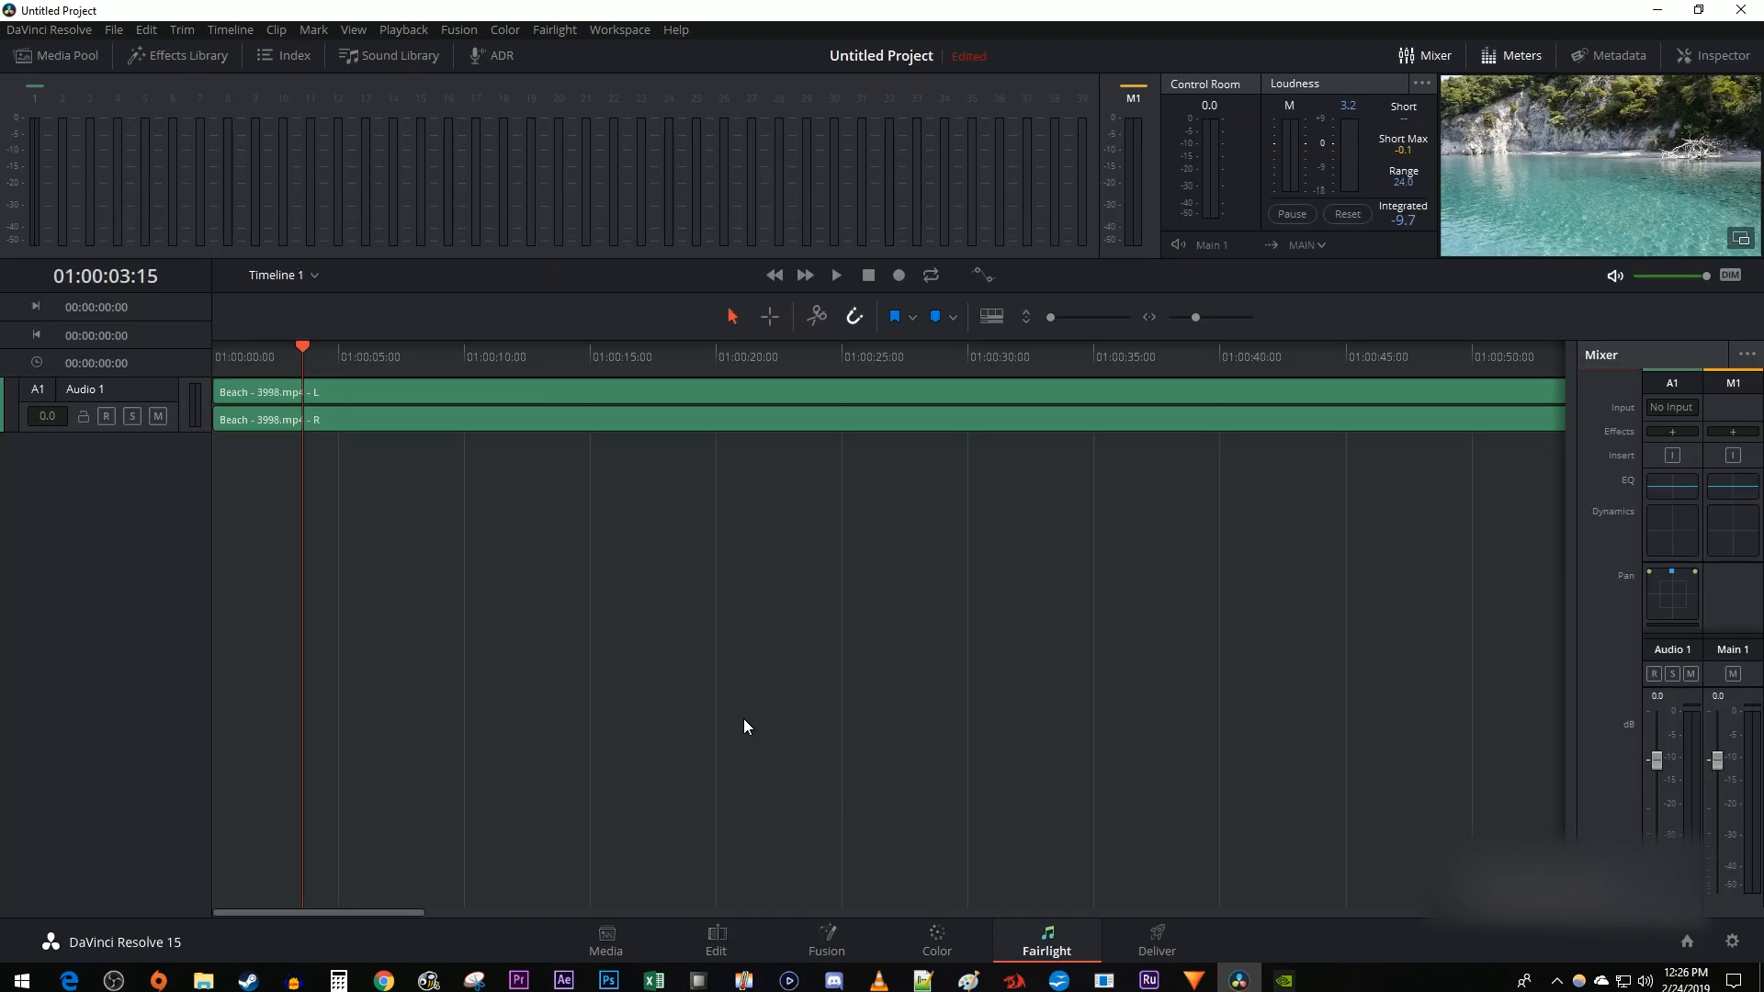
pyautogui.moveTo(258, 408)
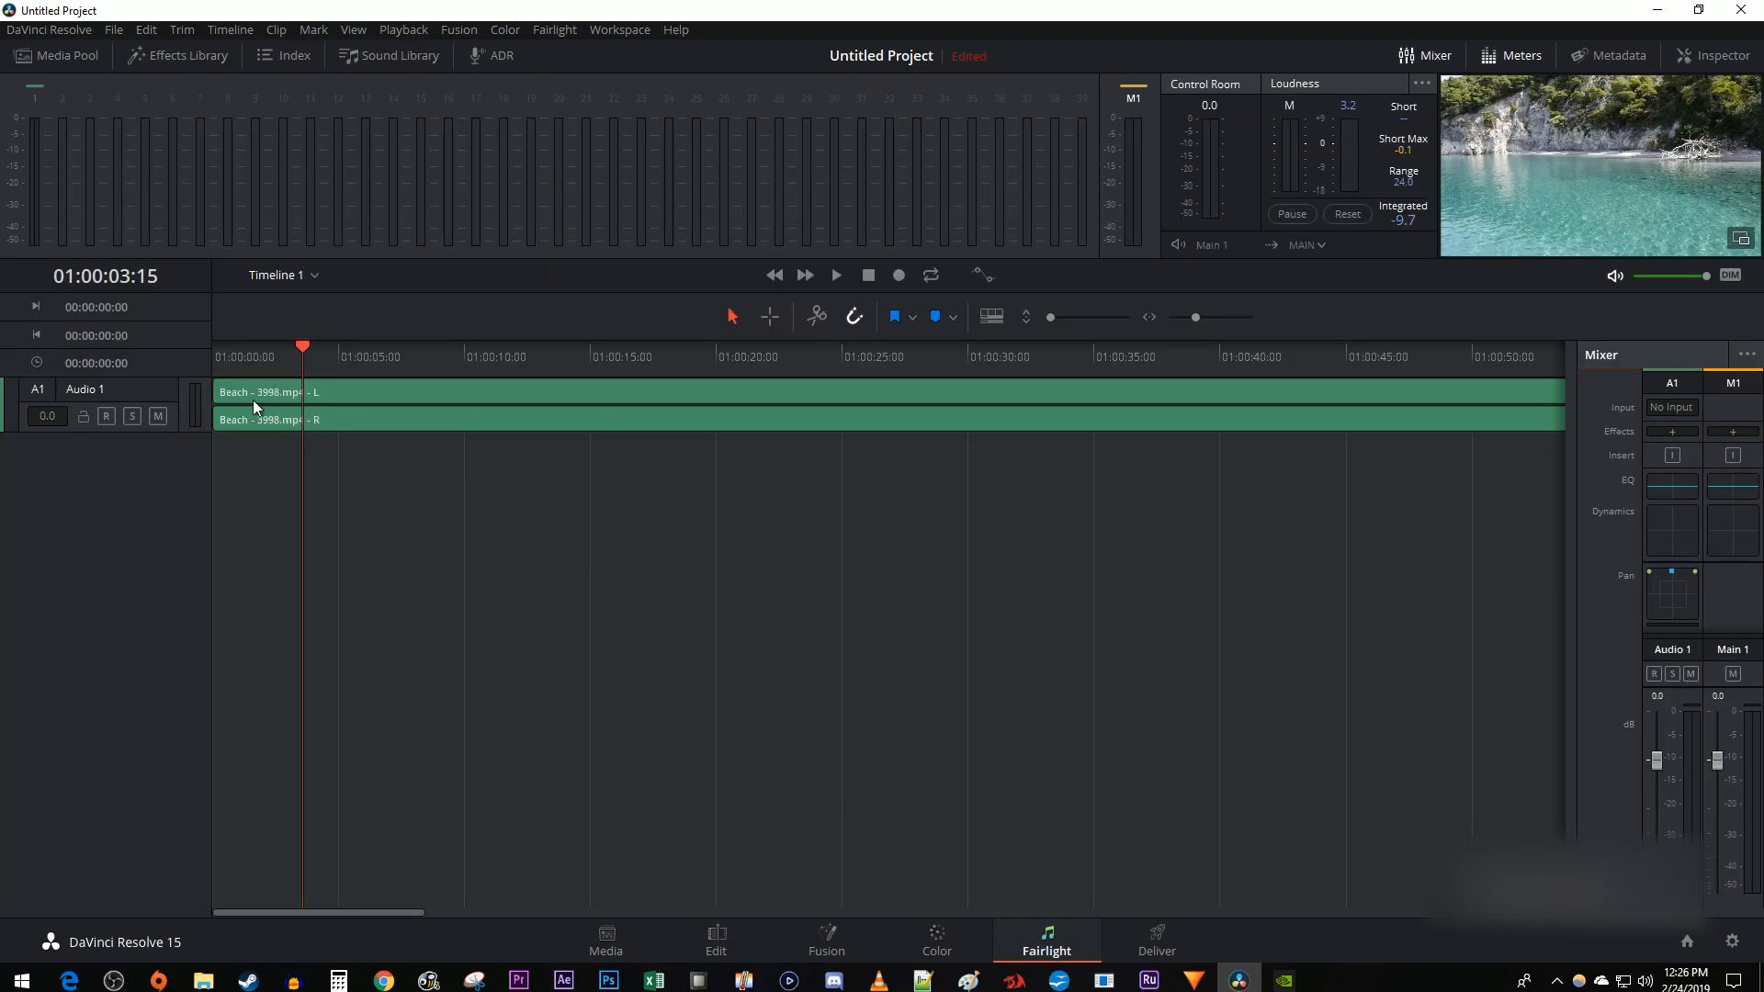
pyautogui.click(158, 415)
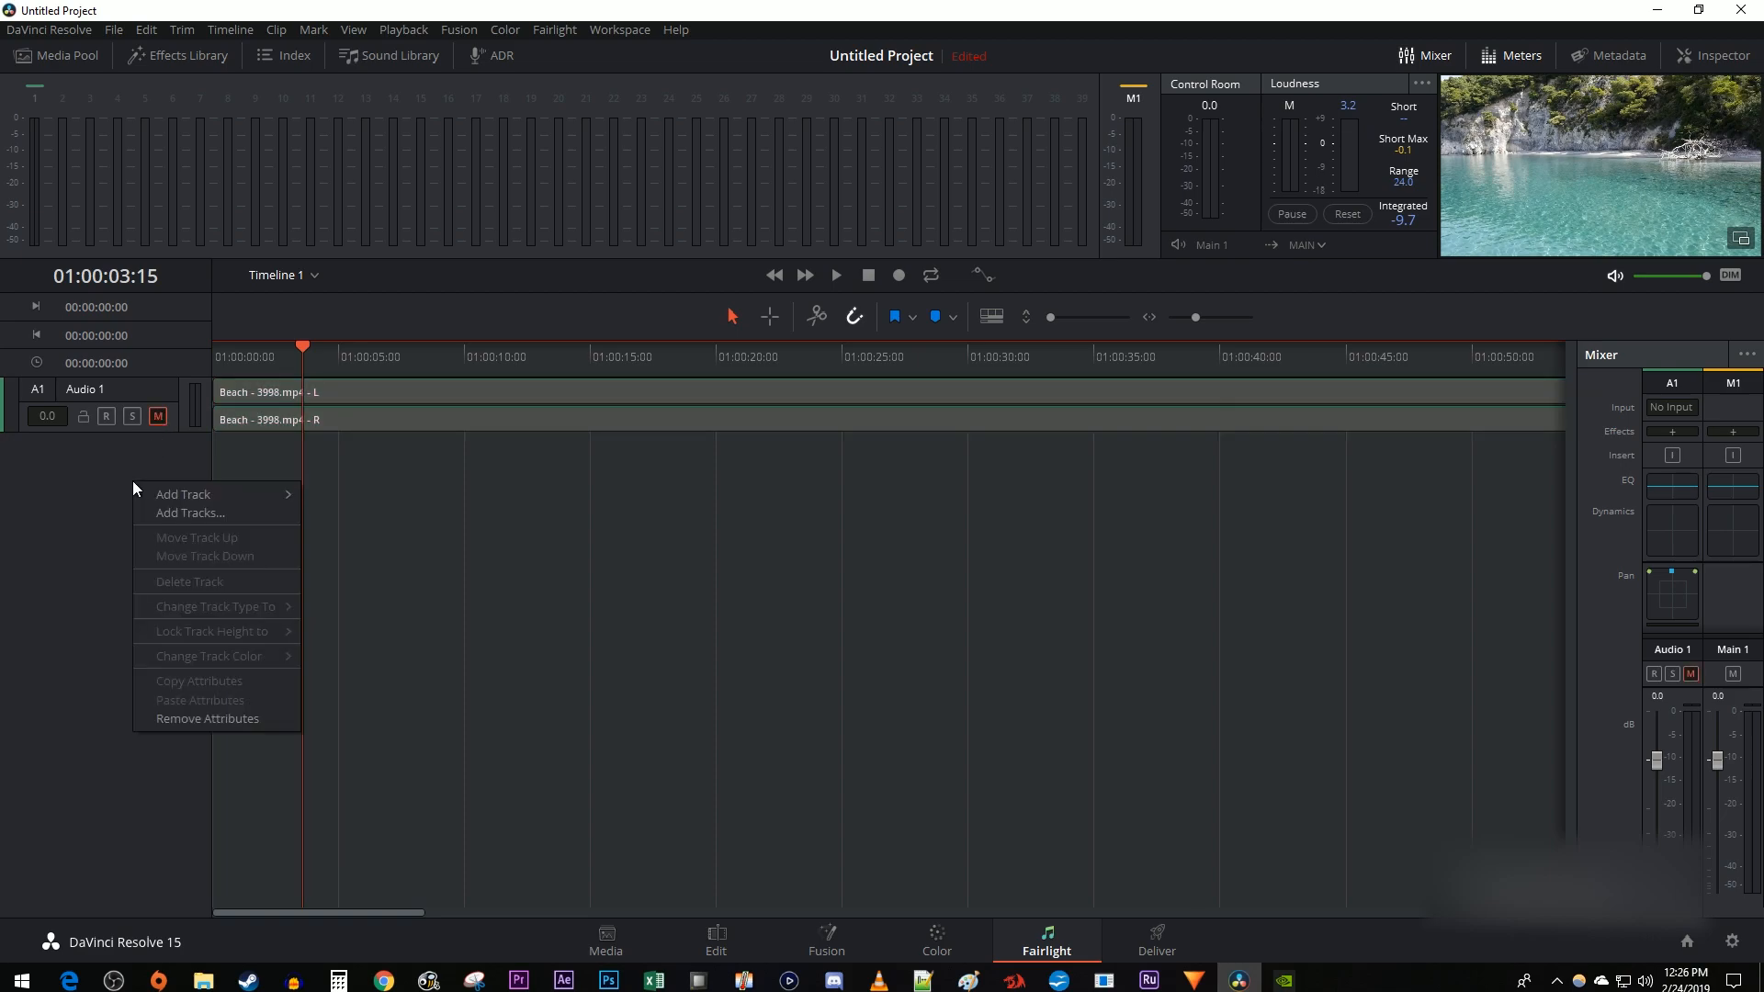
pyautogui.moveTo(183, 494)
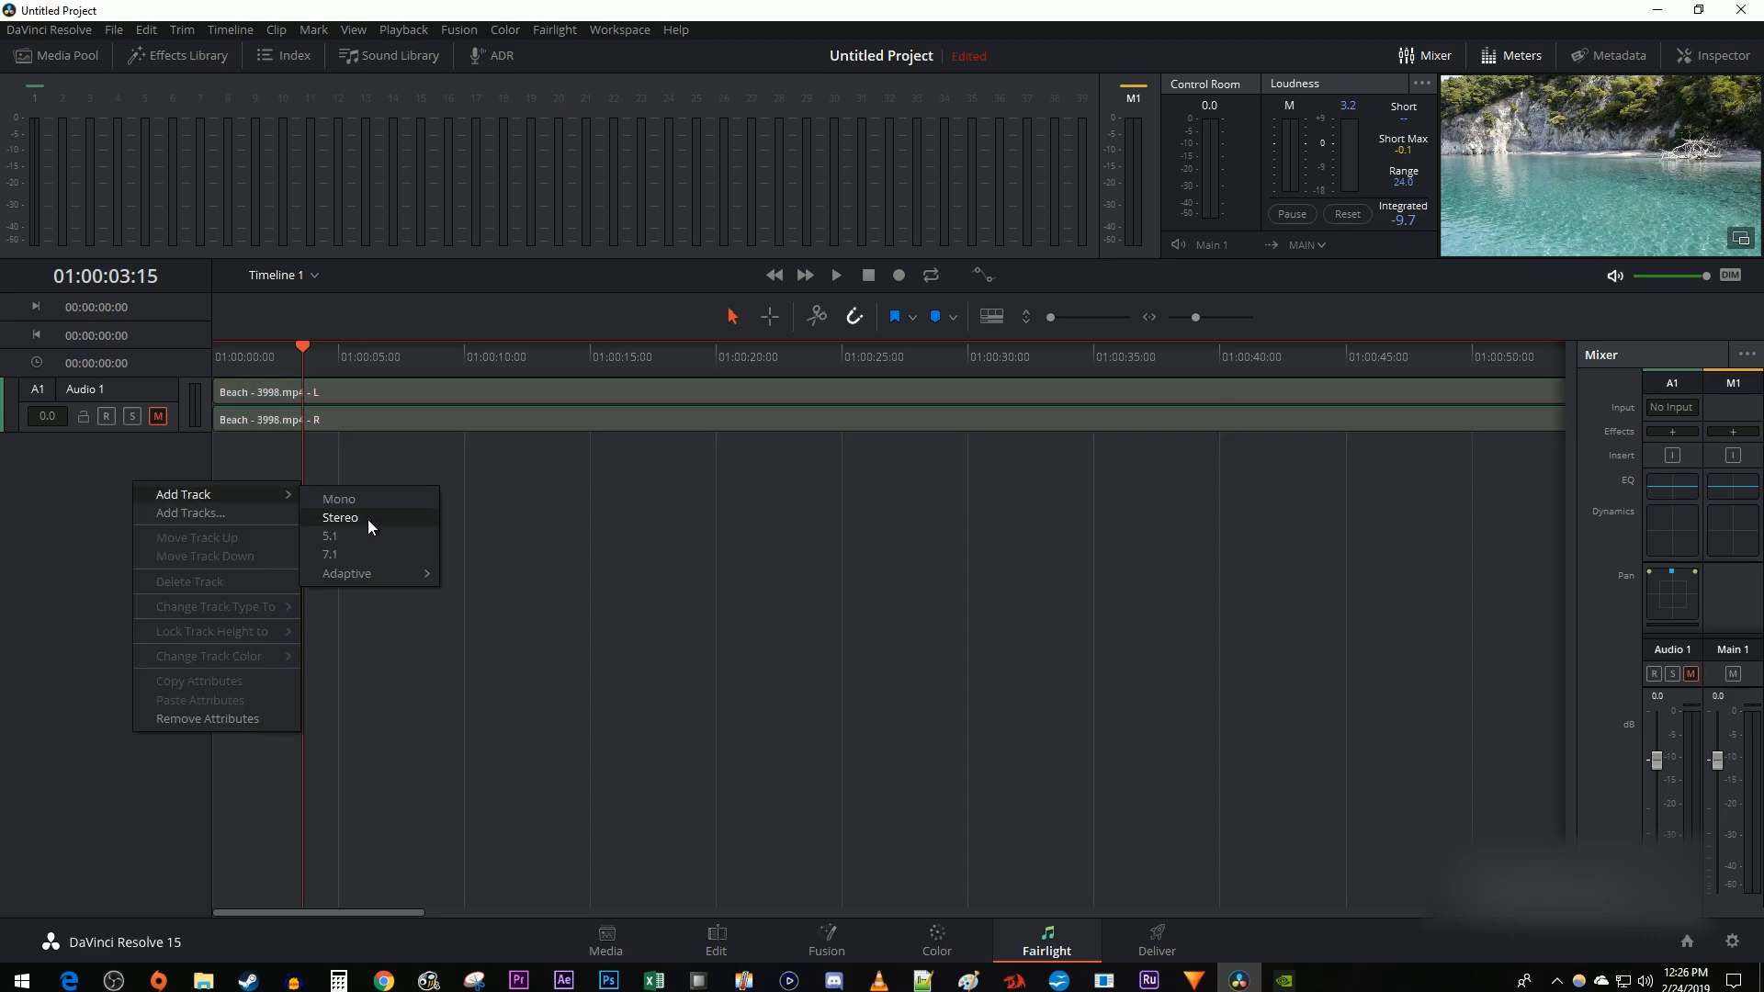
pyautogui.click(340, 518)
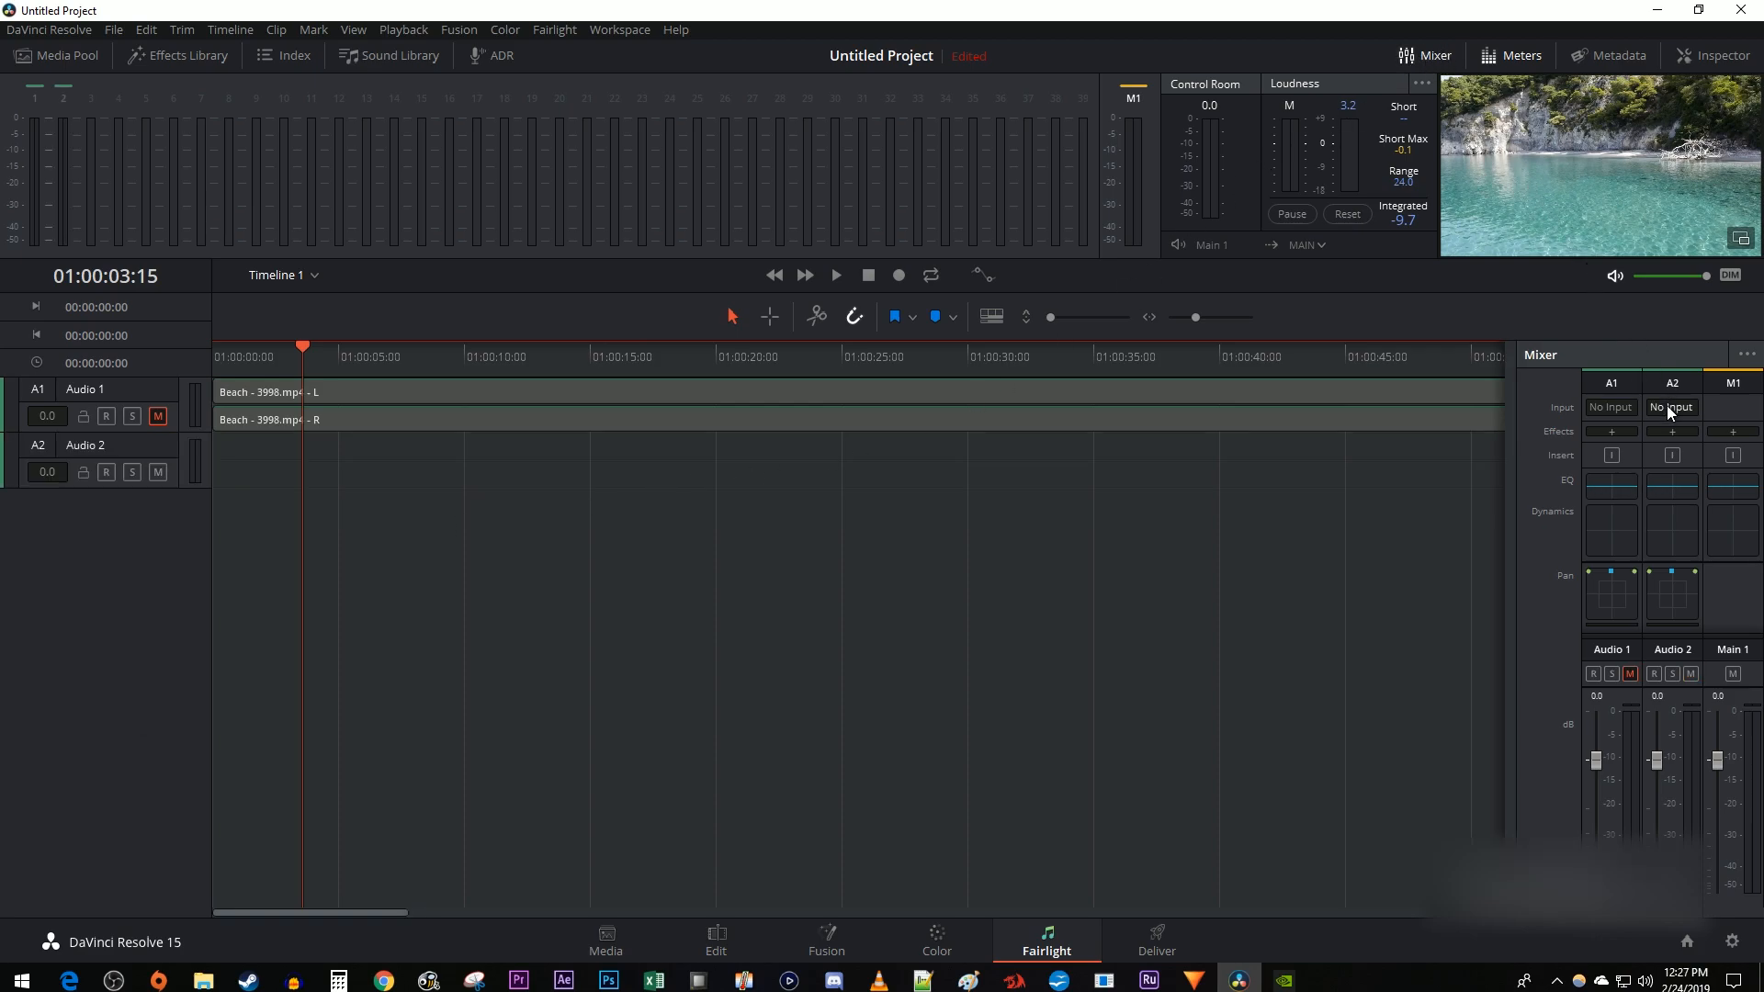
# Patch the second microphone input to both channels of Audio 2 in the Mixer.
pyautogui.click(1672, 406)
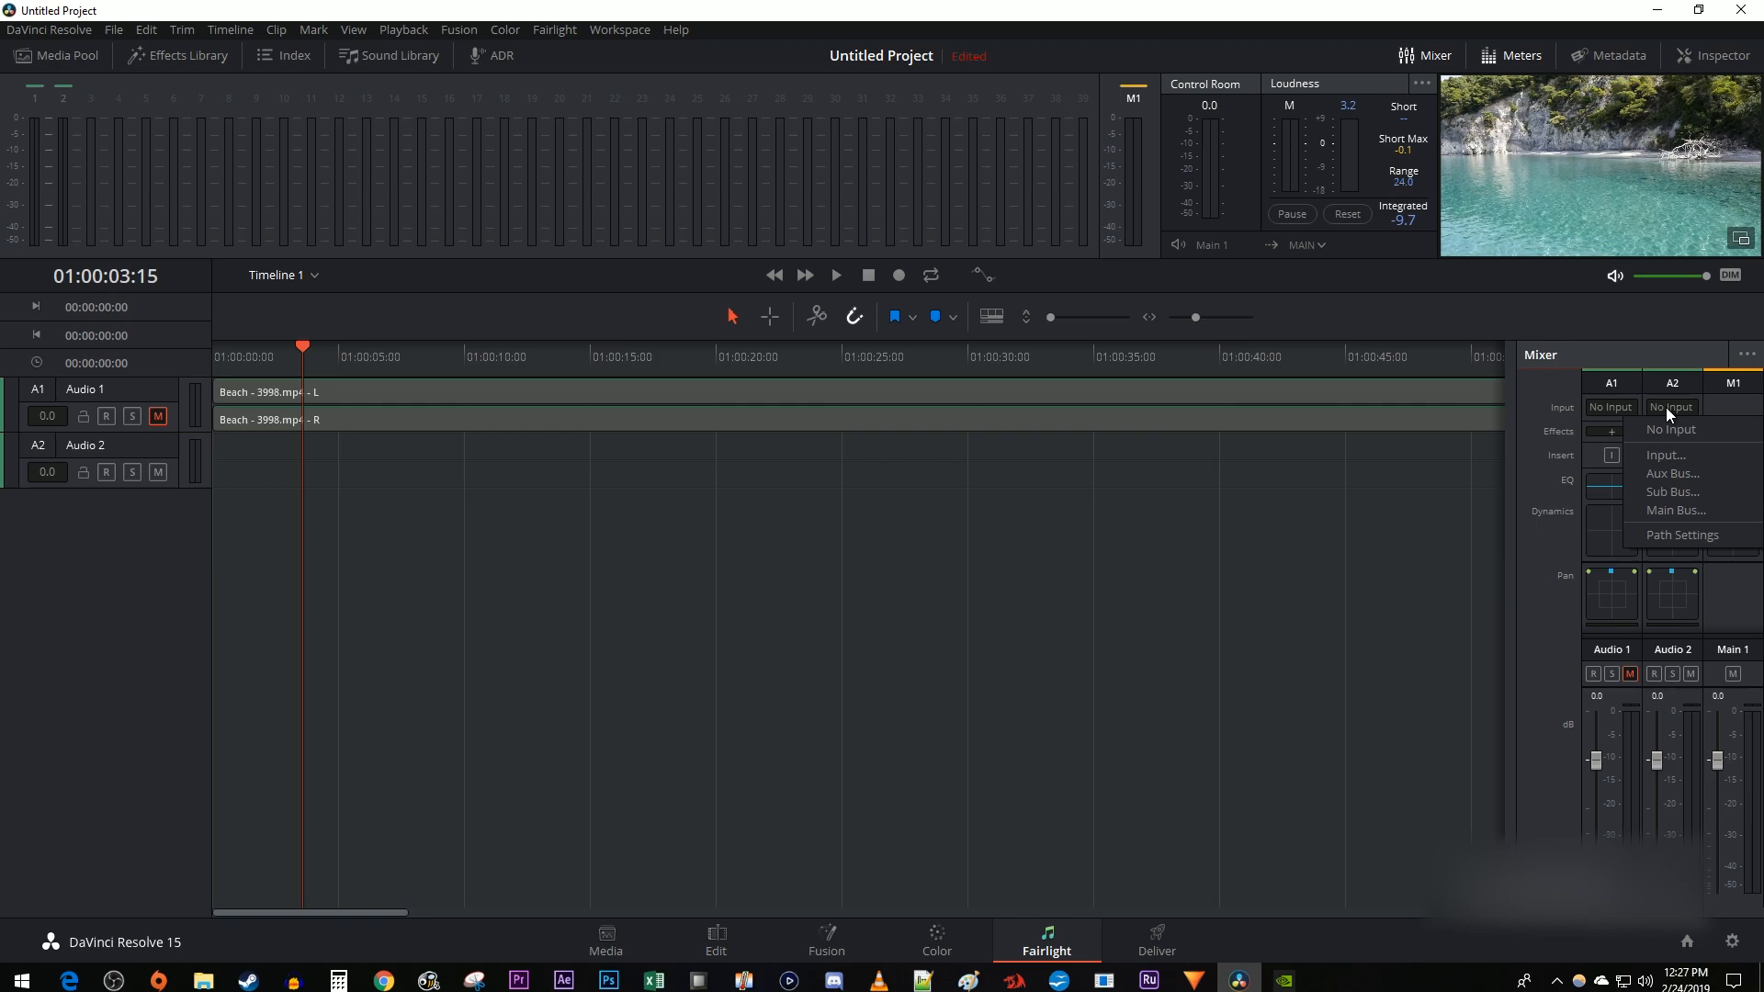
pyautogui.moveTo(1663, 449)
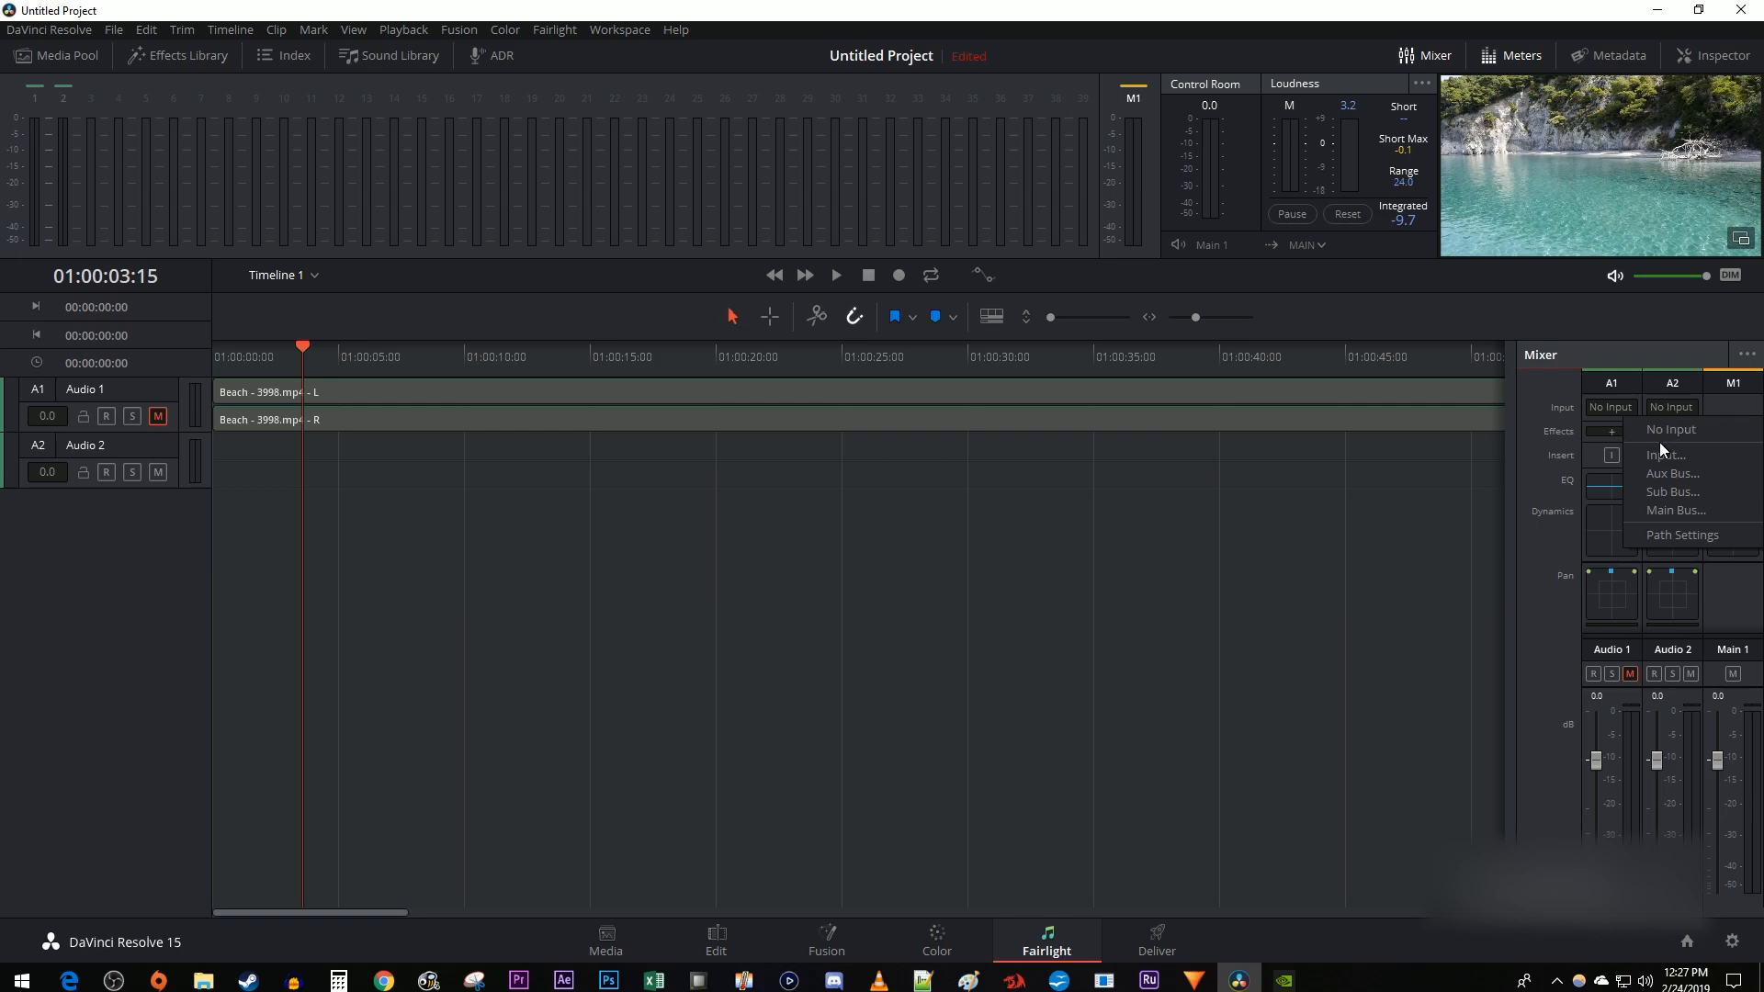
pyautogui.click(1664, 455)
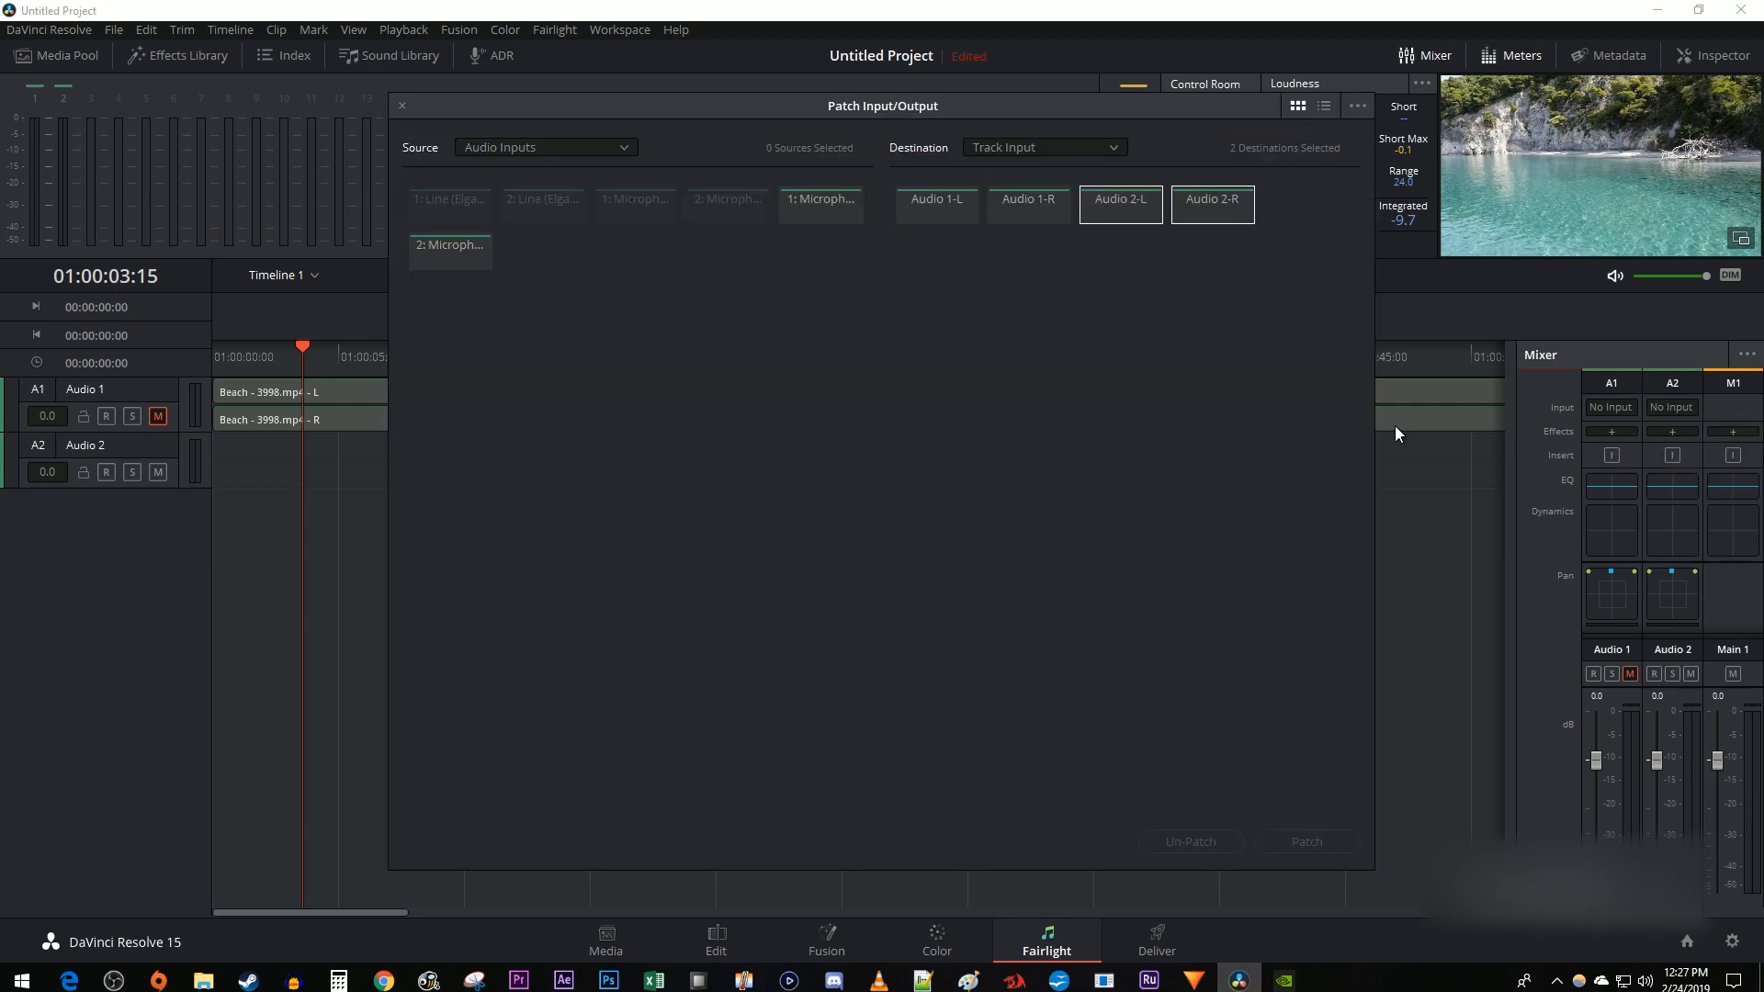
pyautogui.click(450, 250)
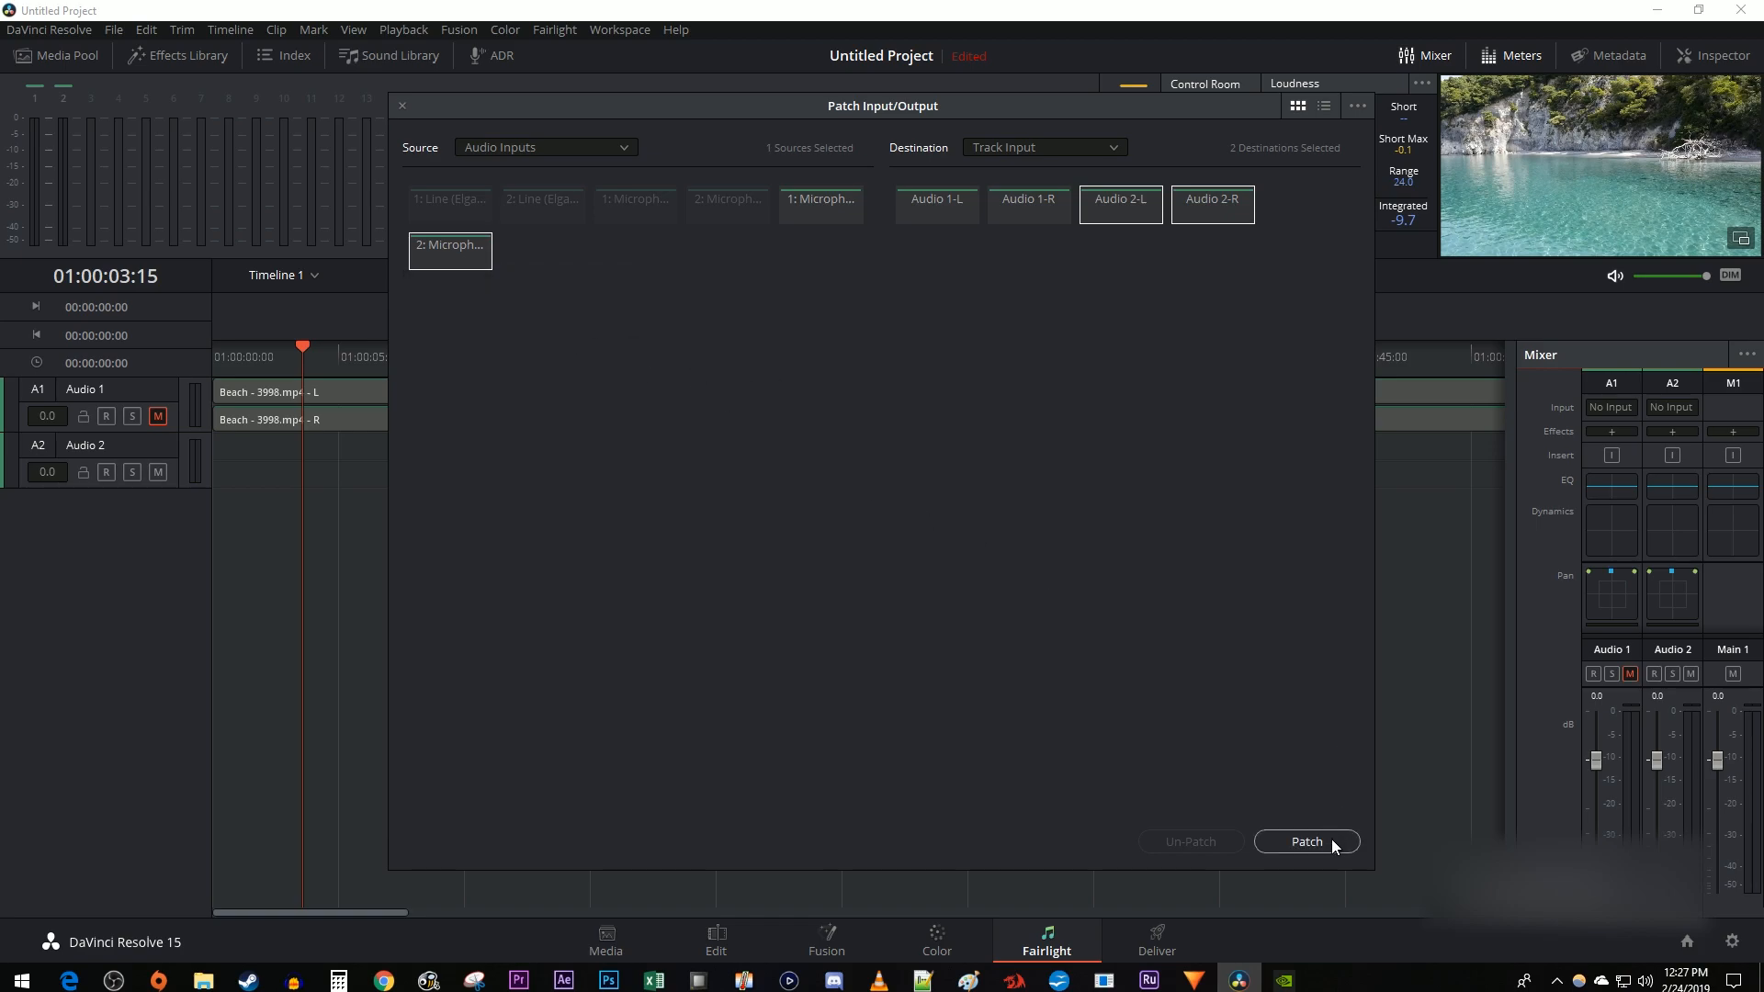
pyautogui.click(1307, 842)
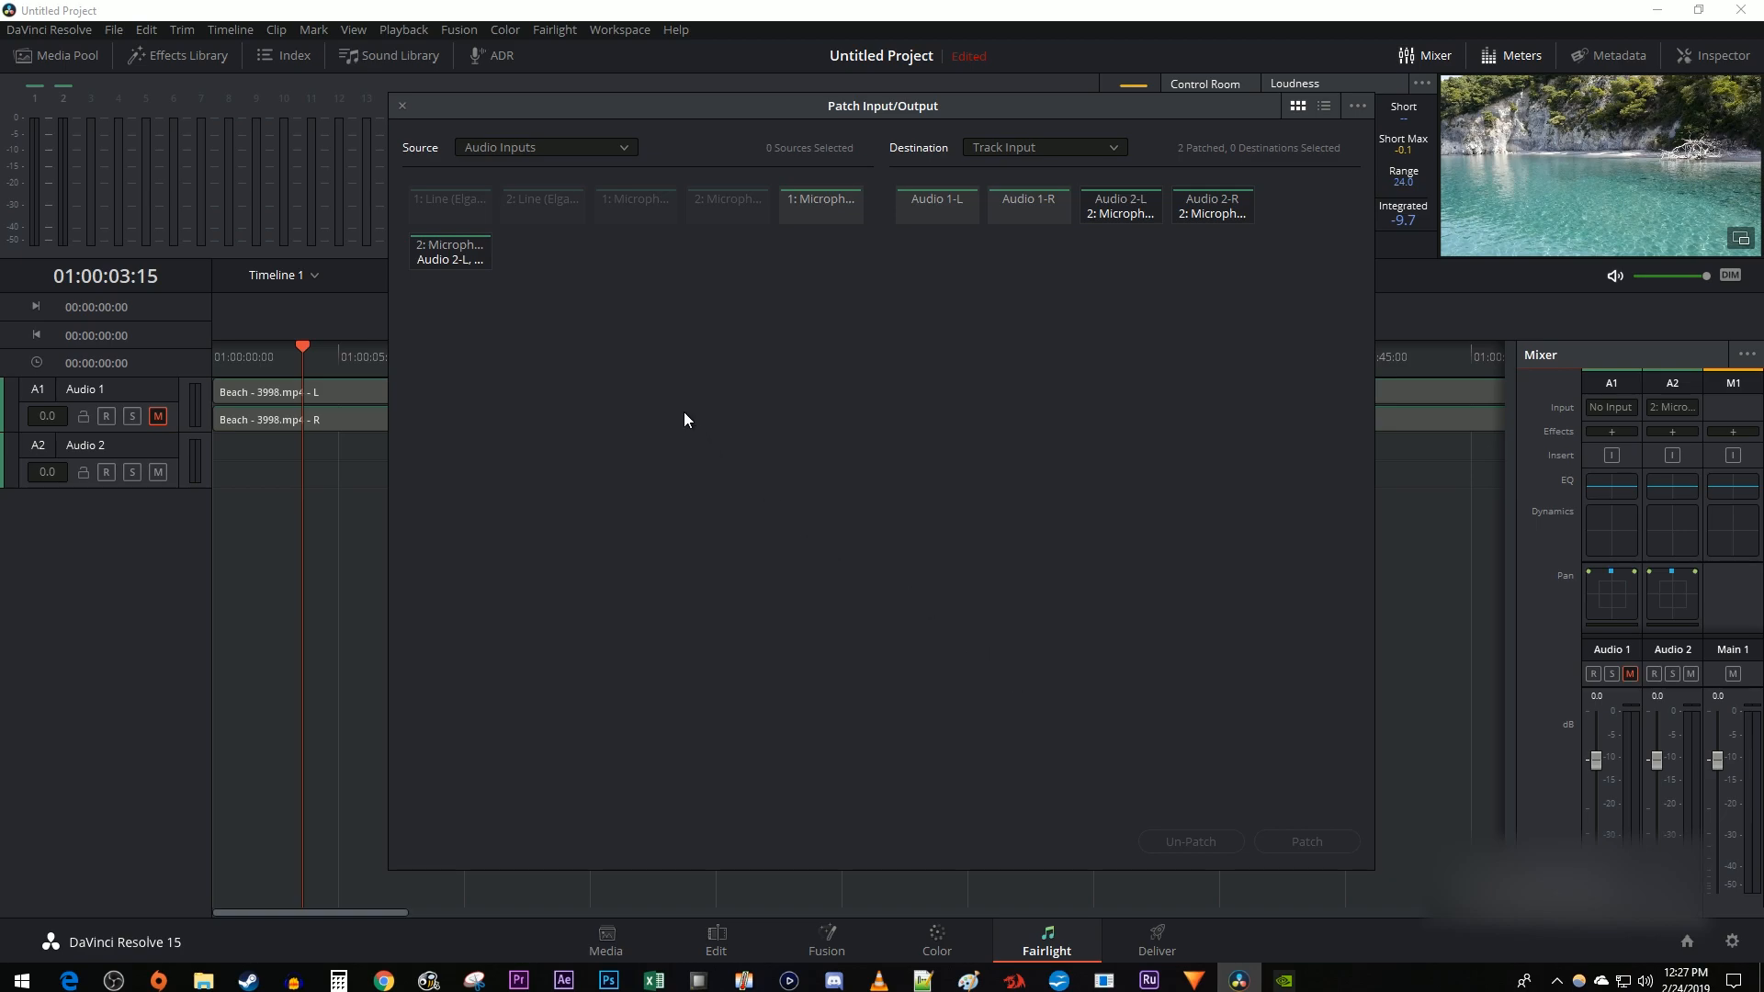
# Close Patch Input/Output, arm Audio 2 for recording and mute Main 1.
pyautogui.click(400, 105)
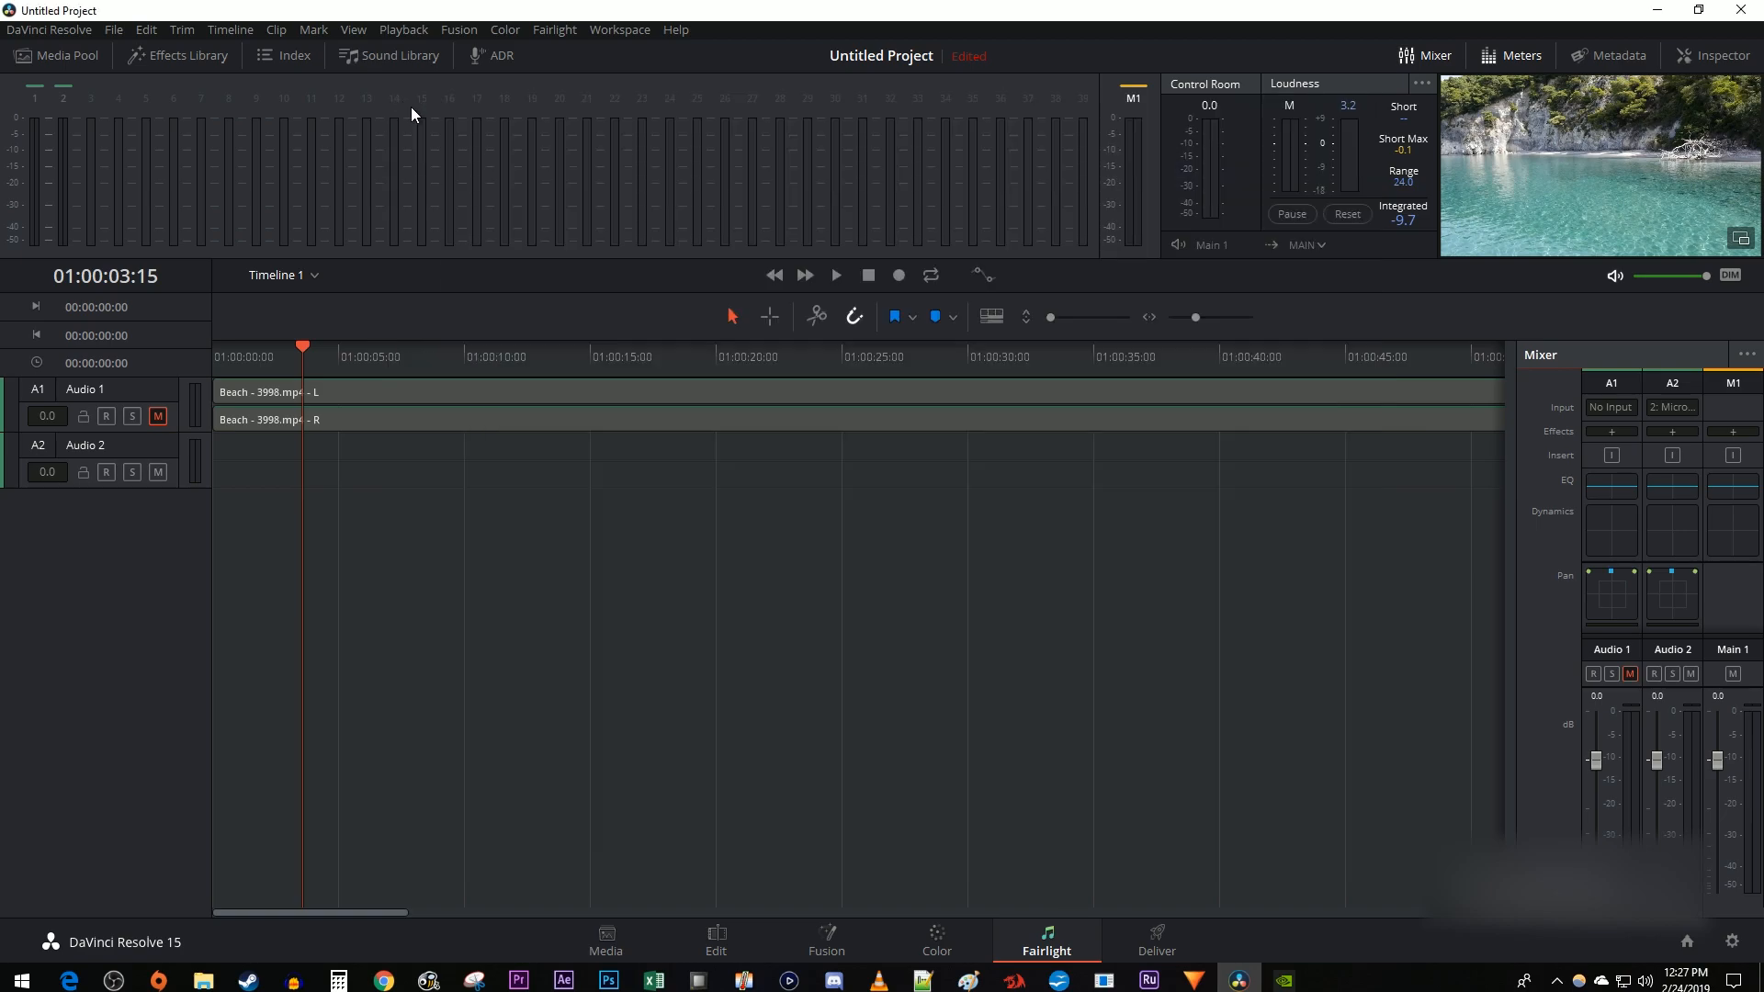
pyautogui.click(107, 470)
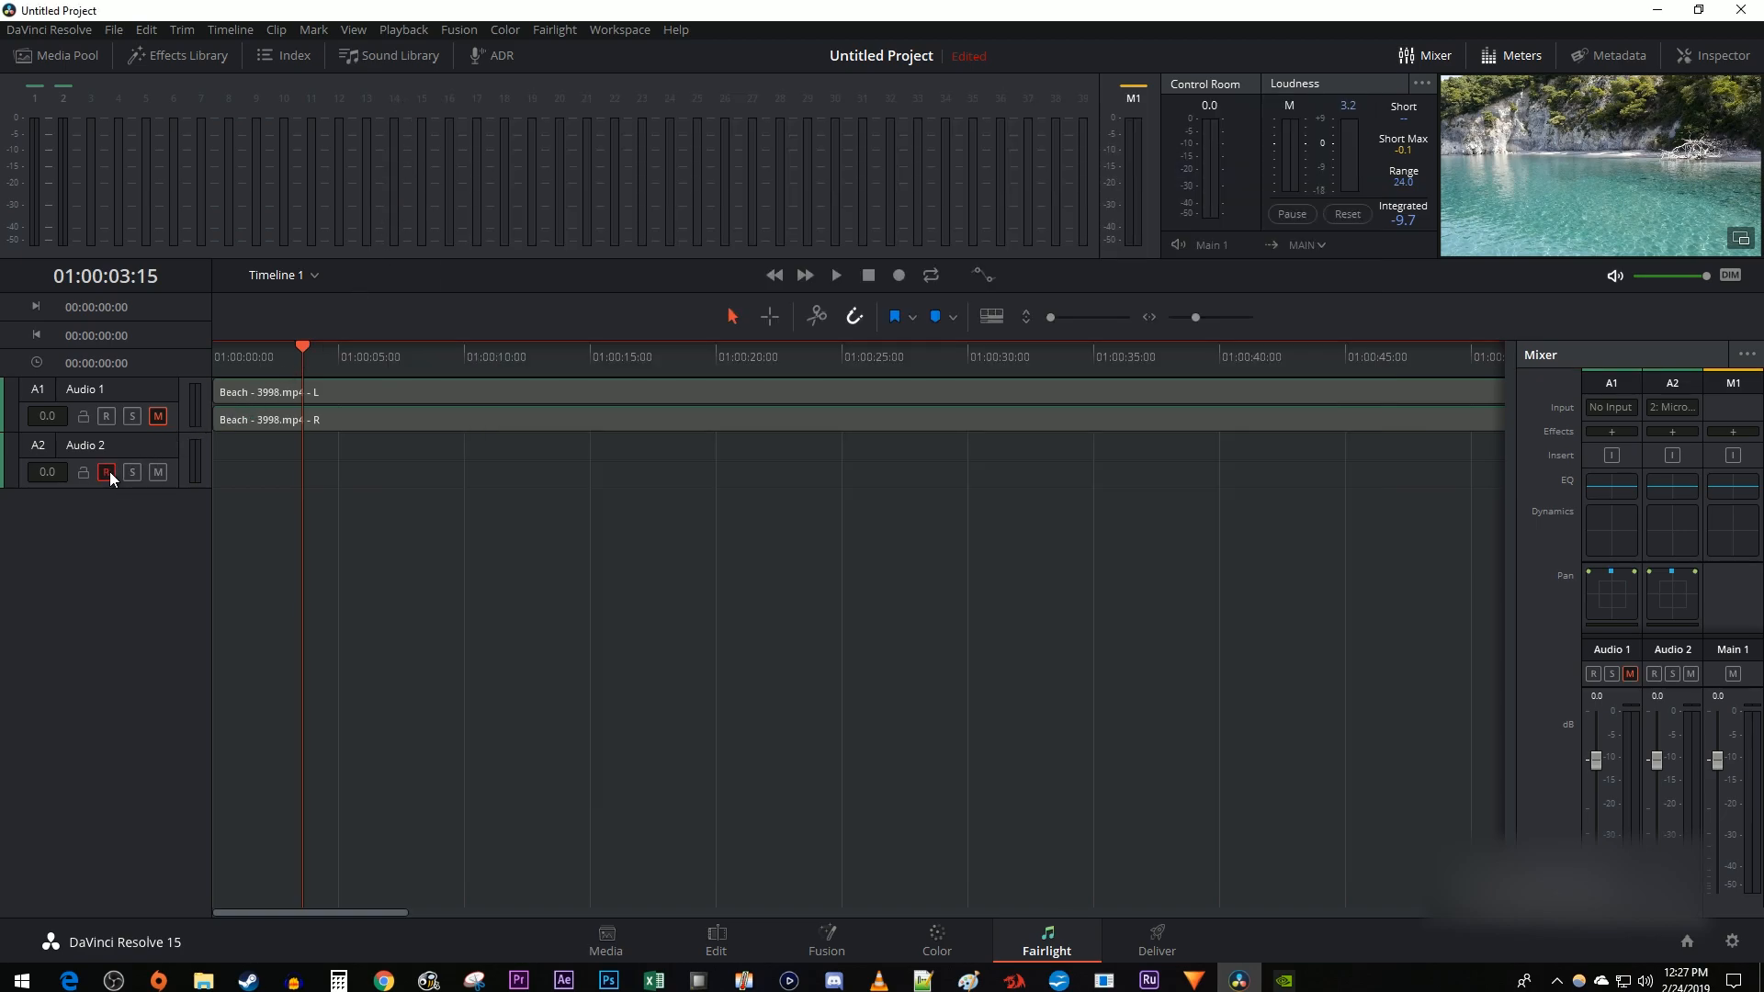
pyautogui.click(107, 472)
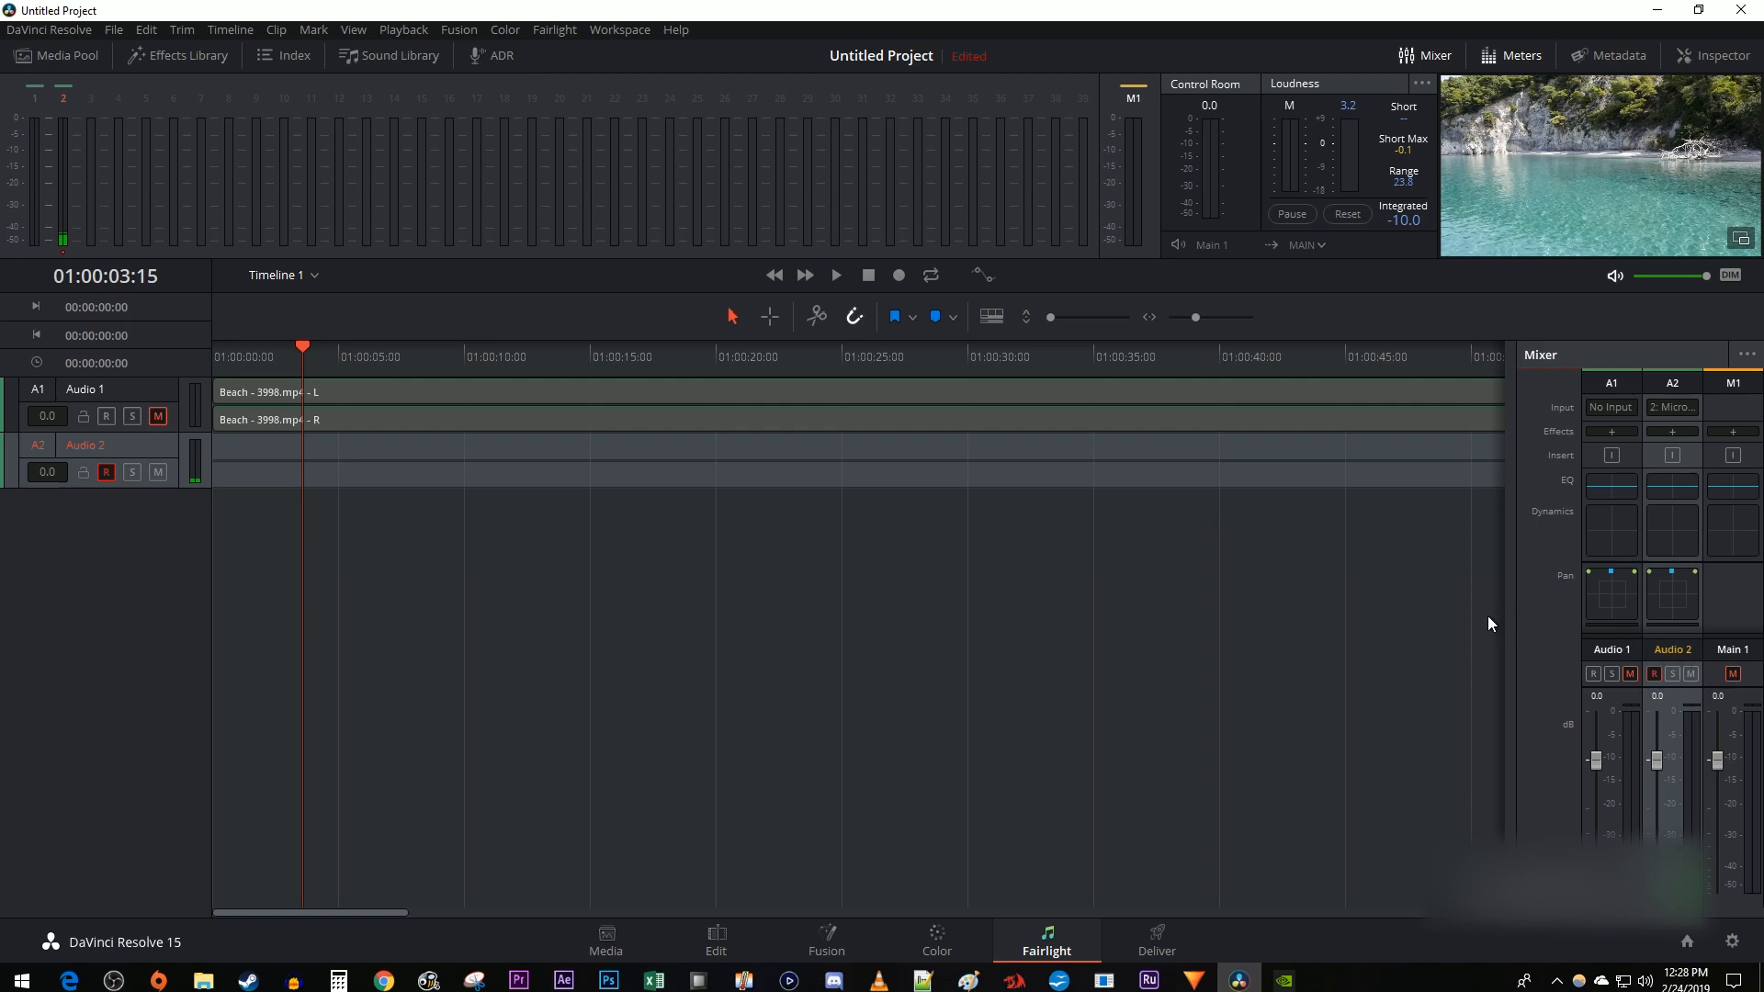
# Record a short microphone voiceover onto Audio 2 as an FL_capture clip.
pyautogui.click(898, 275)
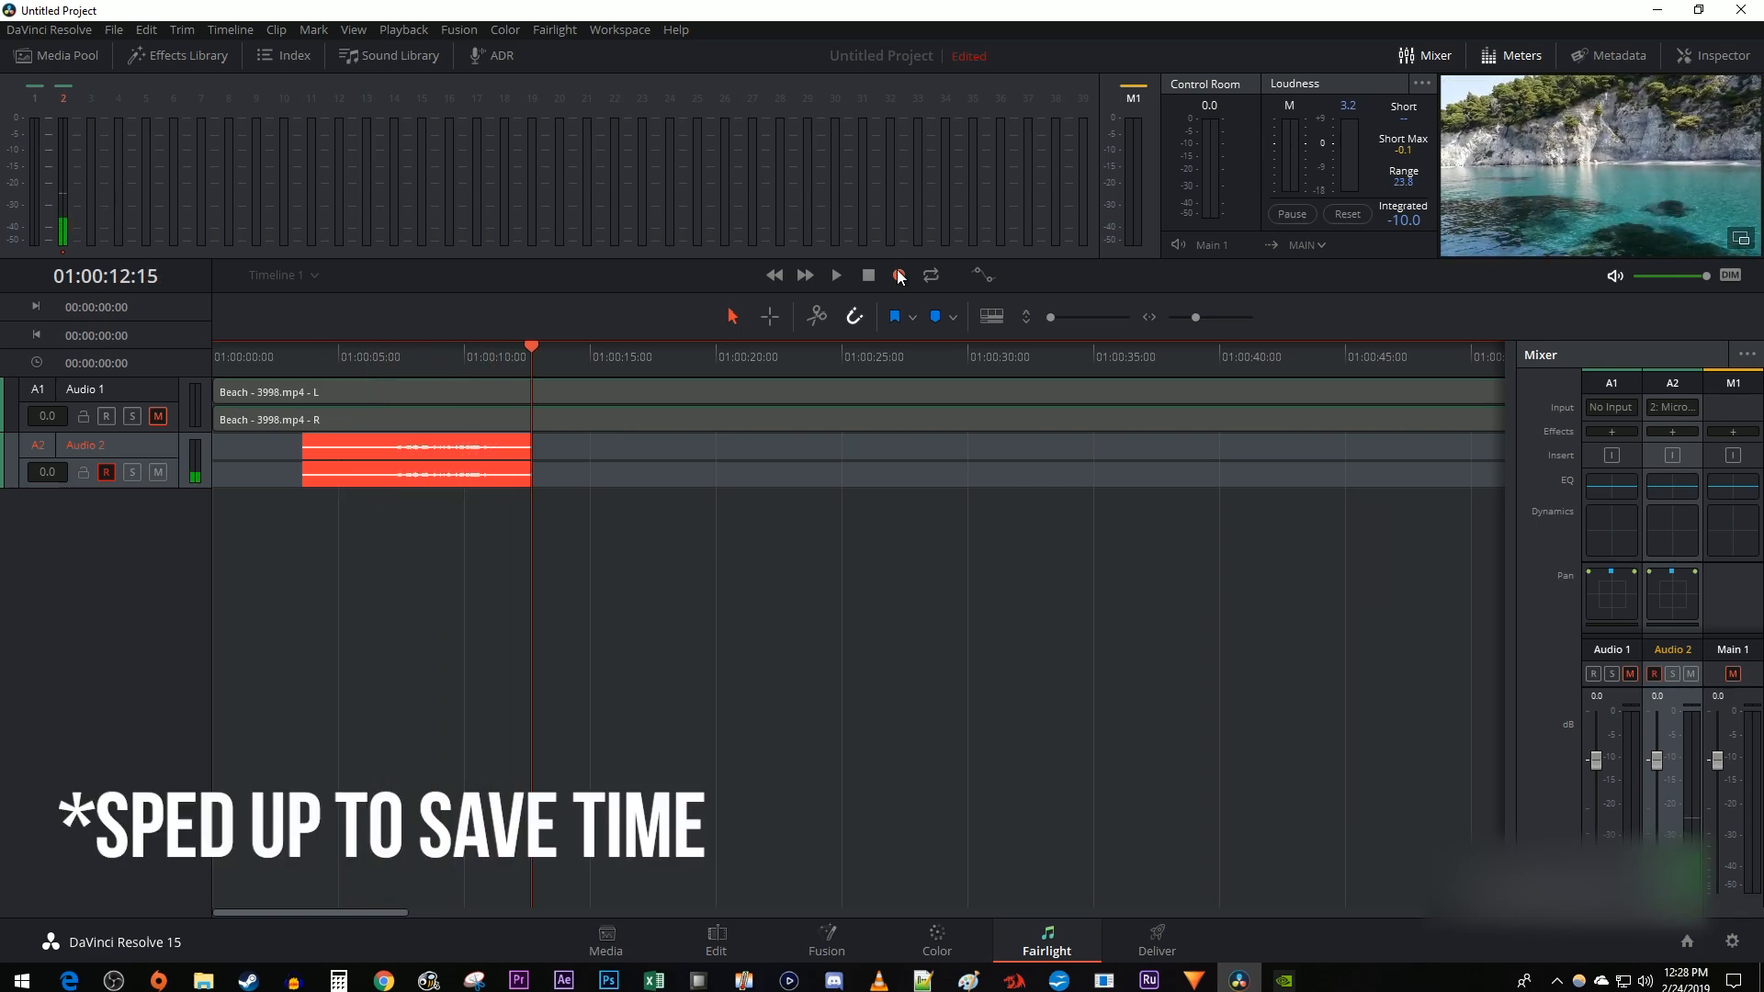
pyautogui.click(901, 276)
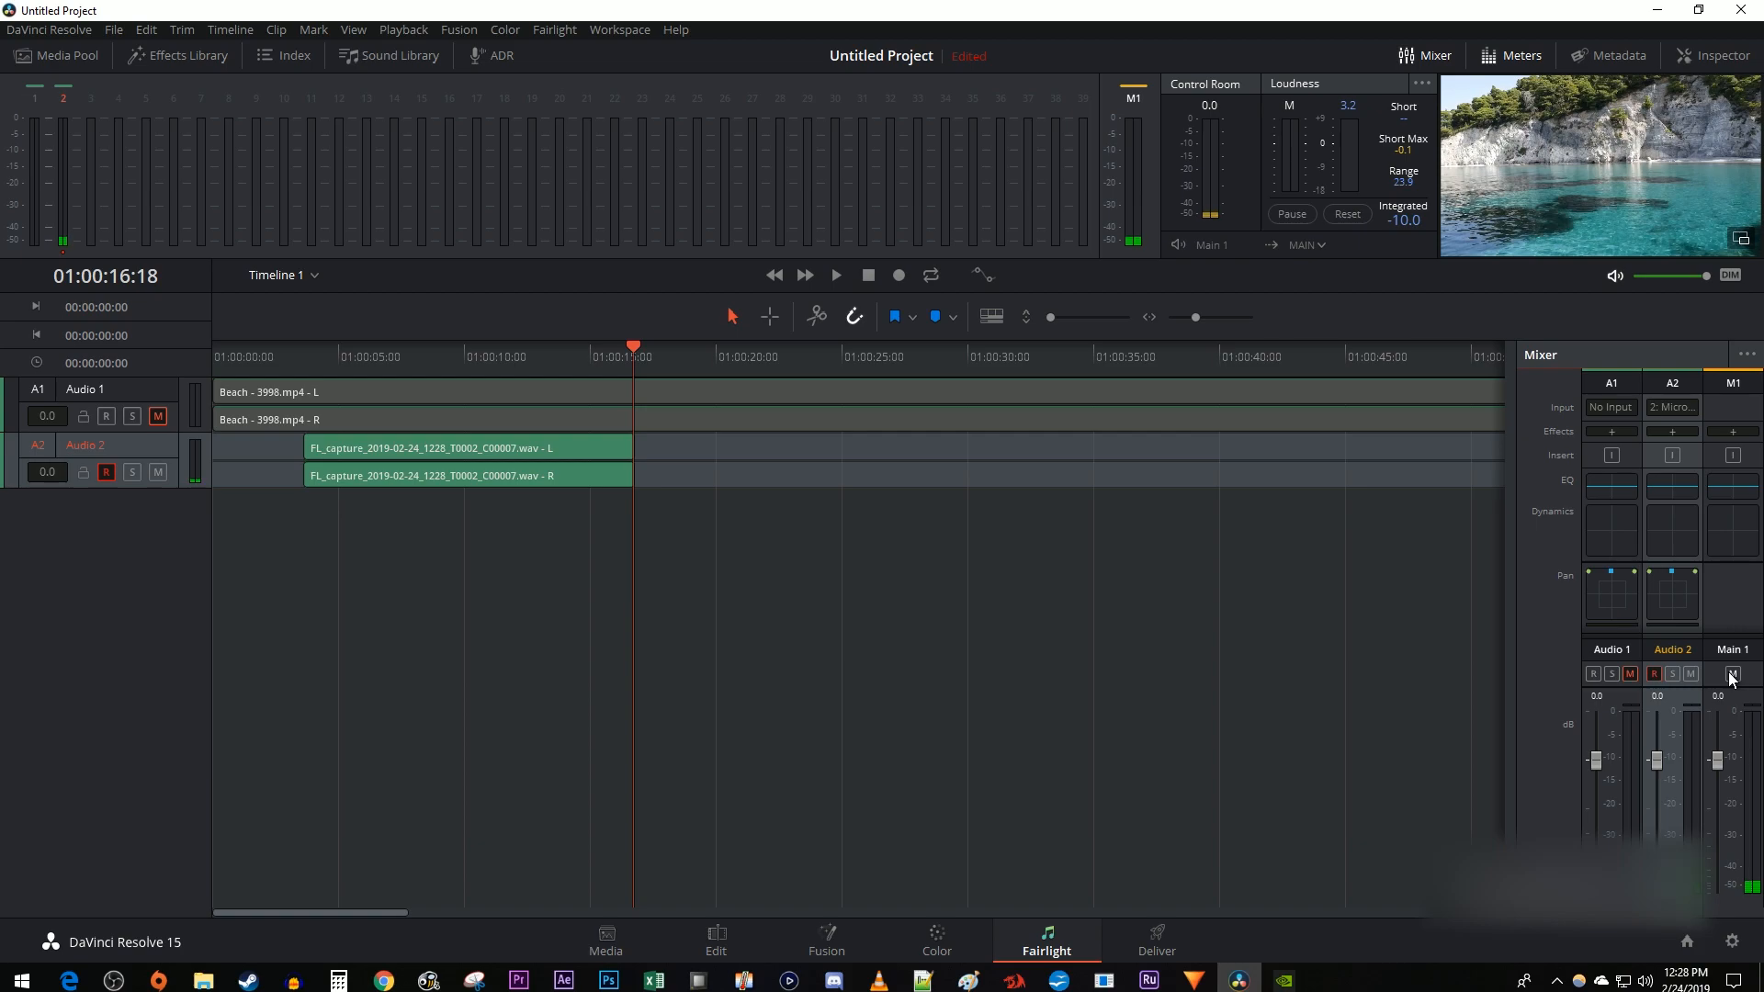
# Unmute Main 1, play back the voiceover, and return to the Edit page.
pyautogui.click(836, 276)
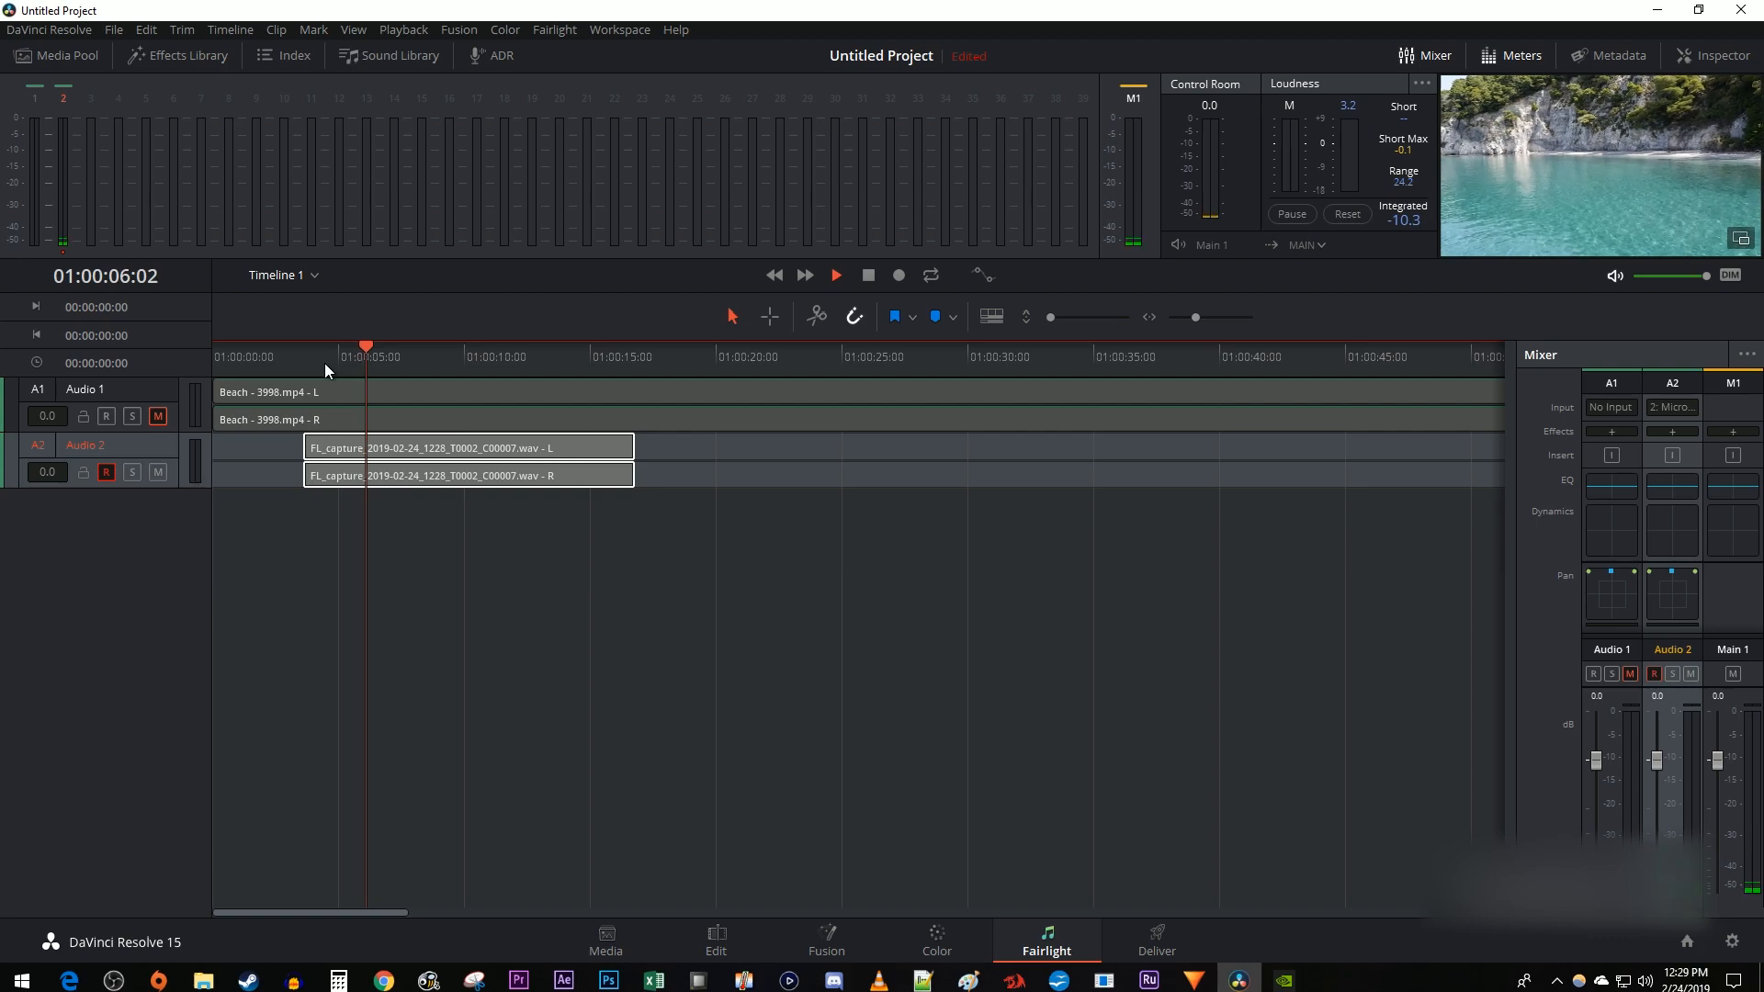
pyautogui.click(836, 276)
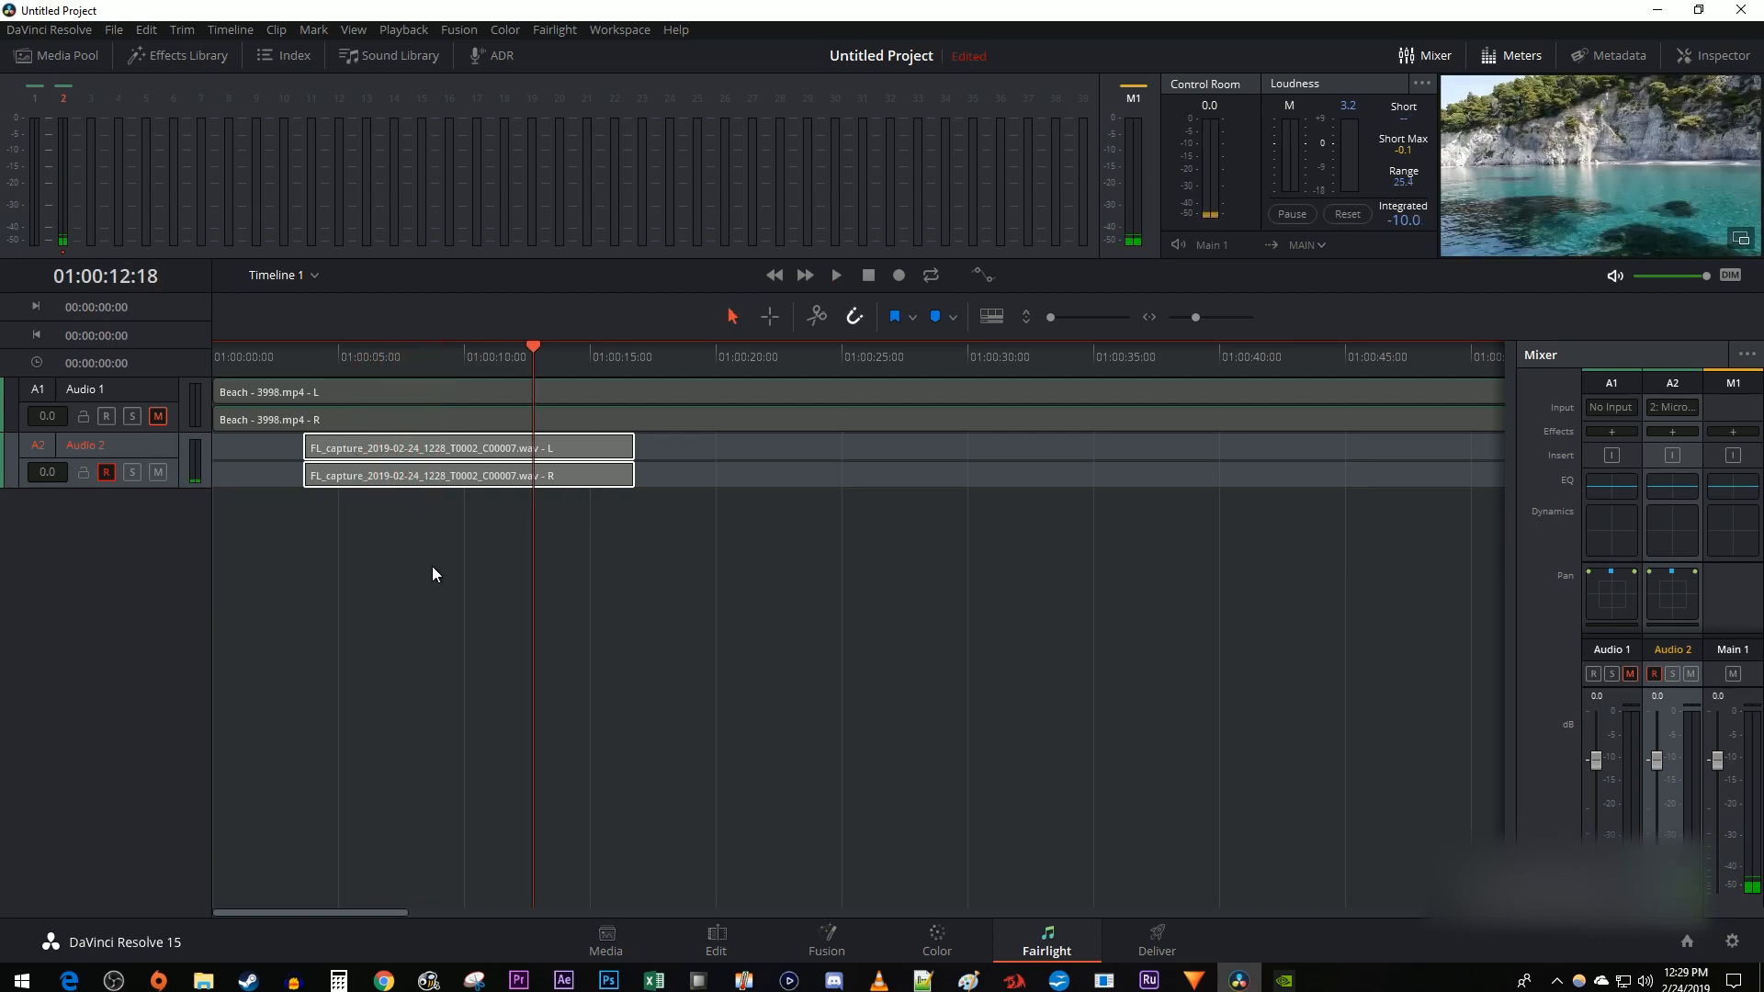
pyautogui.click(716, 935)
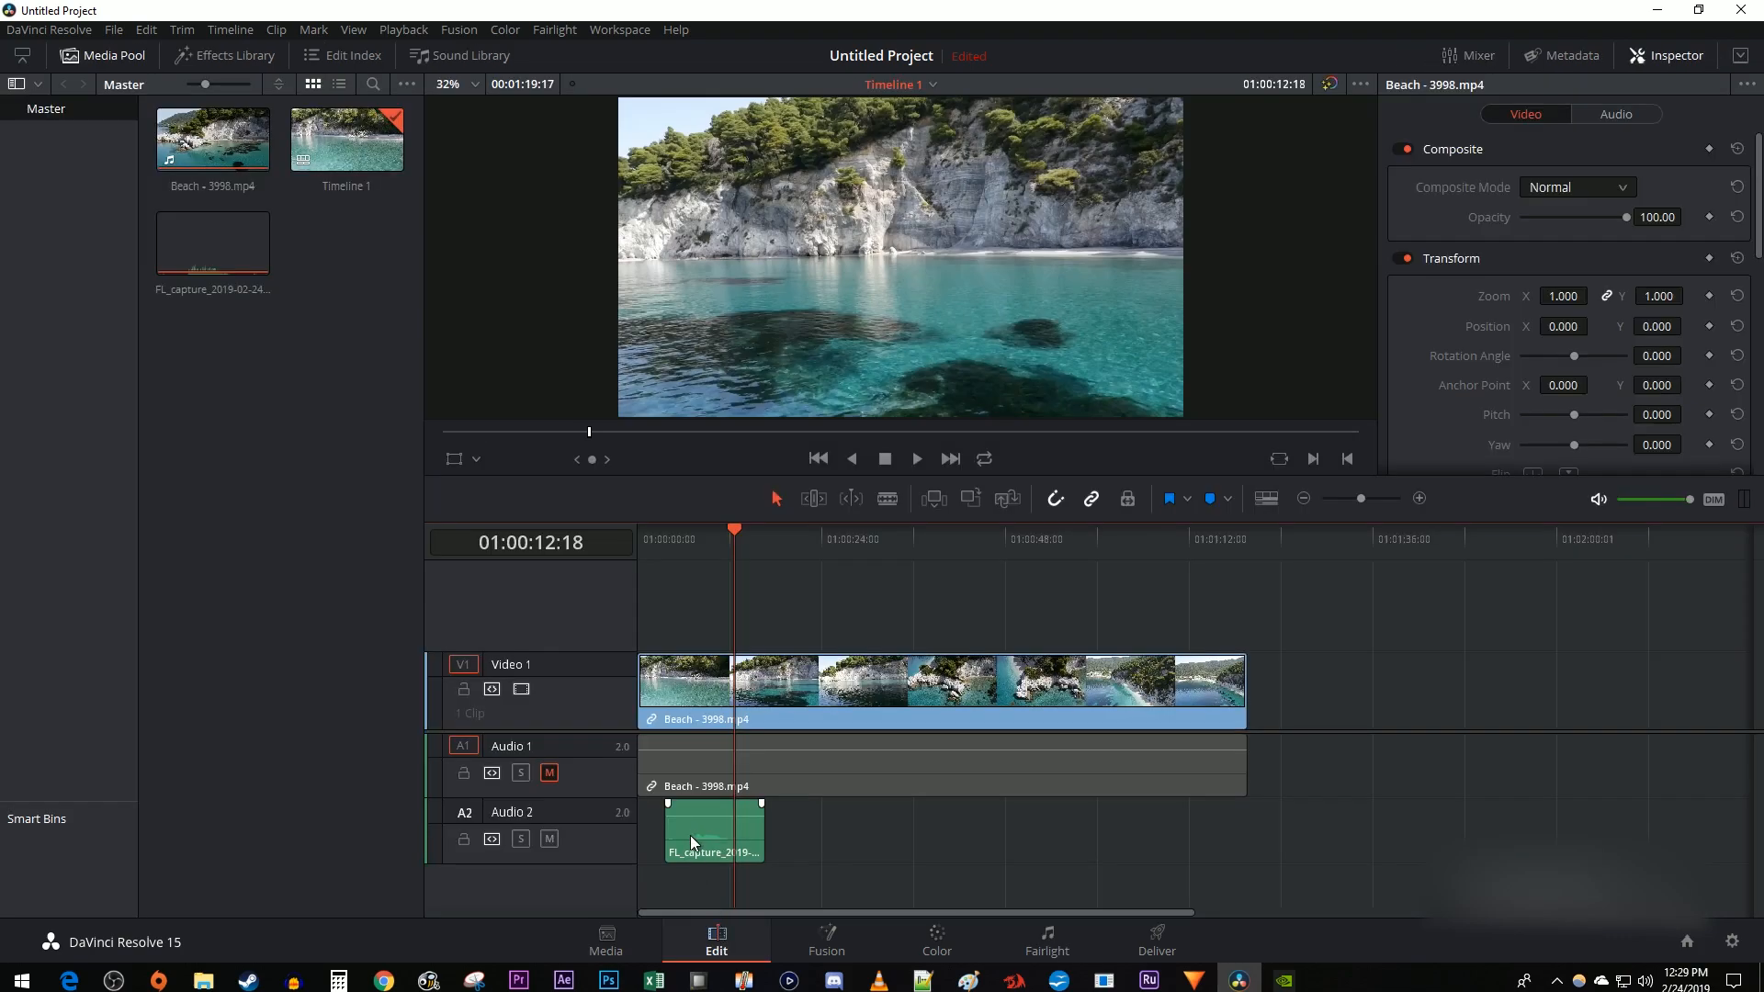